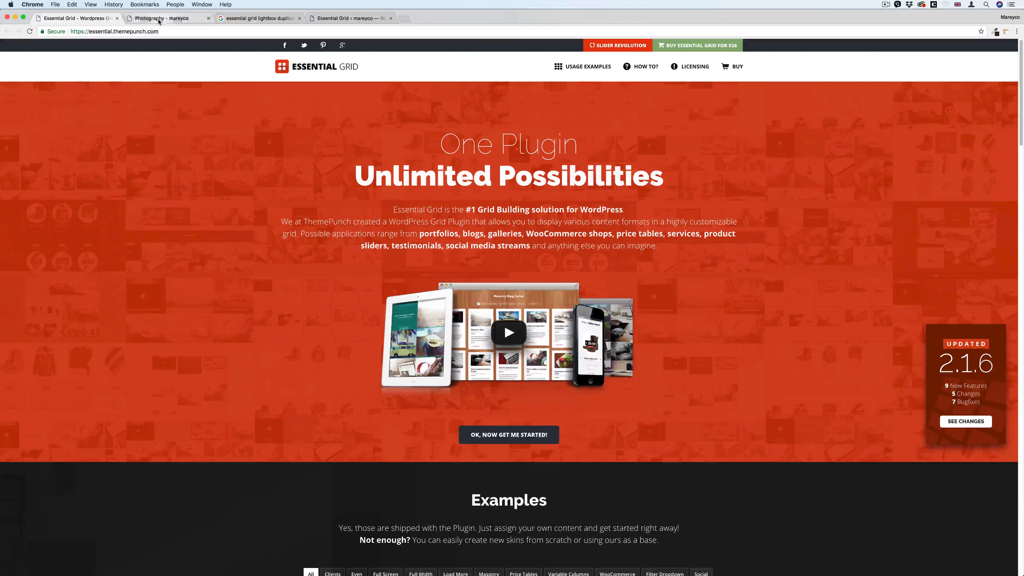
# Step: On the mareyco Photography page, preview the sunflower and black-and-white swing photos in the lightbox
pyautogui.click(166, 18)
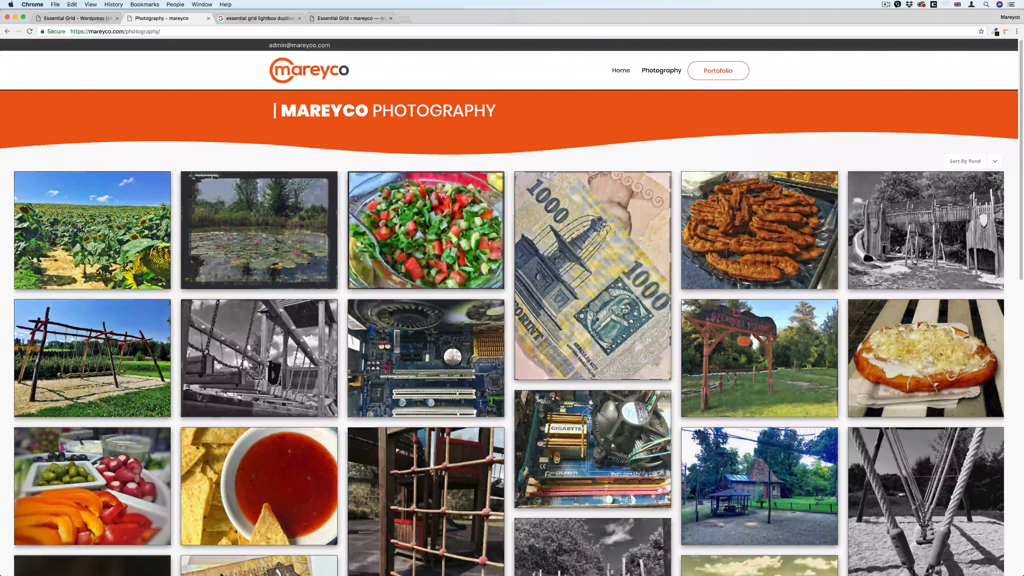
pyautogui.moveTo(425, 357)
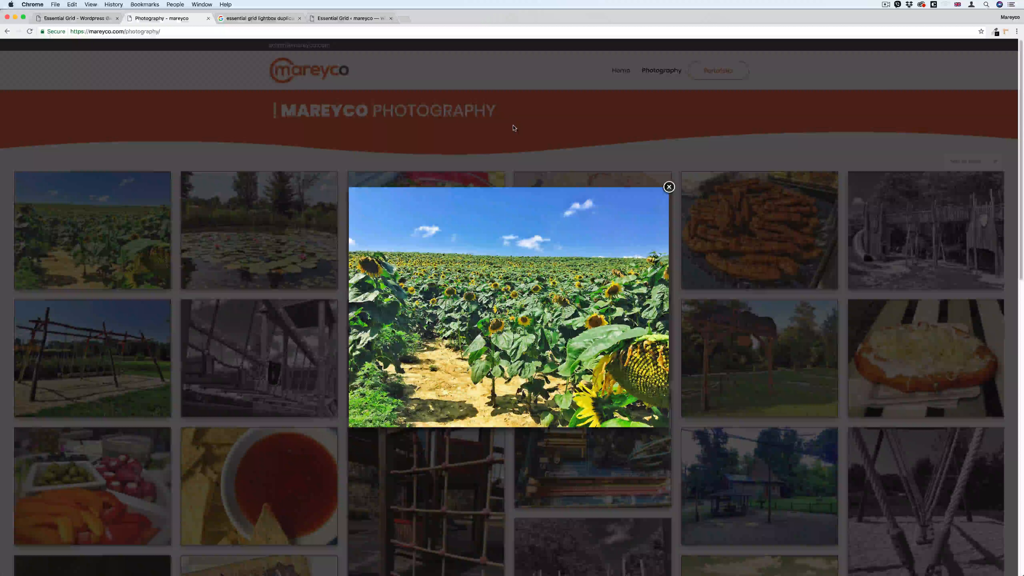
pyautogui.click(669, 187)
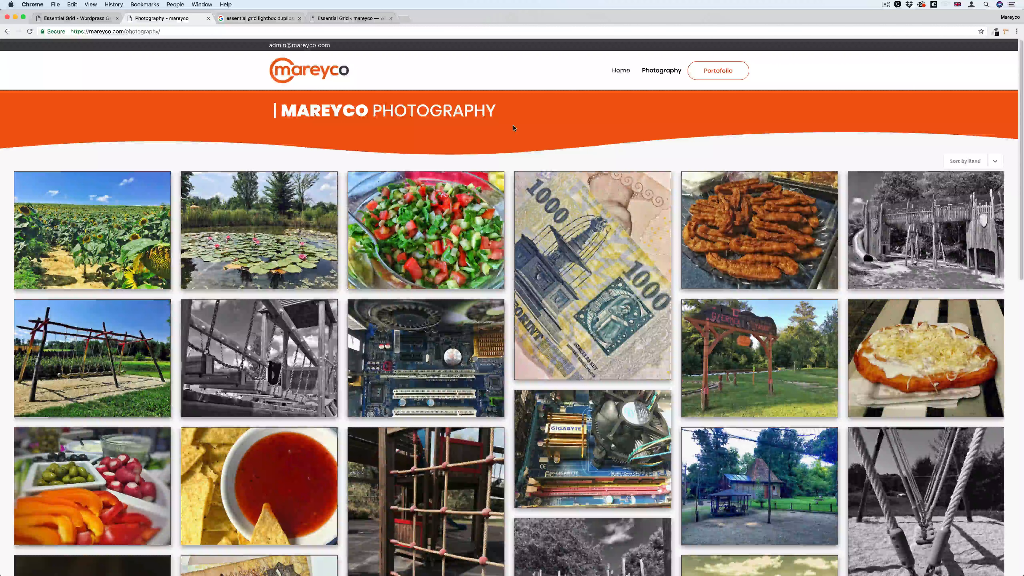
pyautogui.click(260, 358)
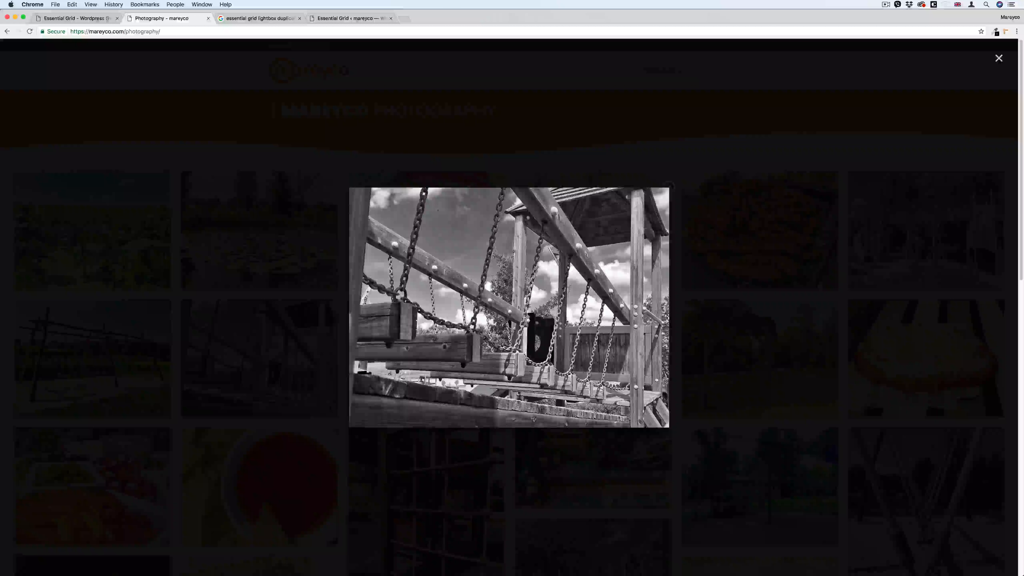
pyautogui.click(999, 59)
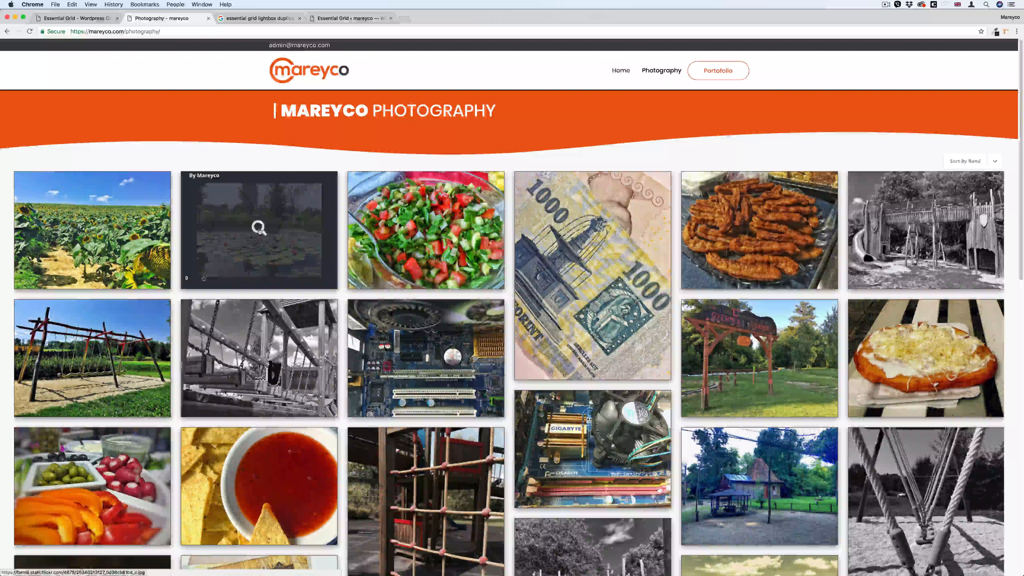
# Step: Preview the lily pond photo, then return to the duplicate-lightbox search results
pyautogui.click(259, 229)
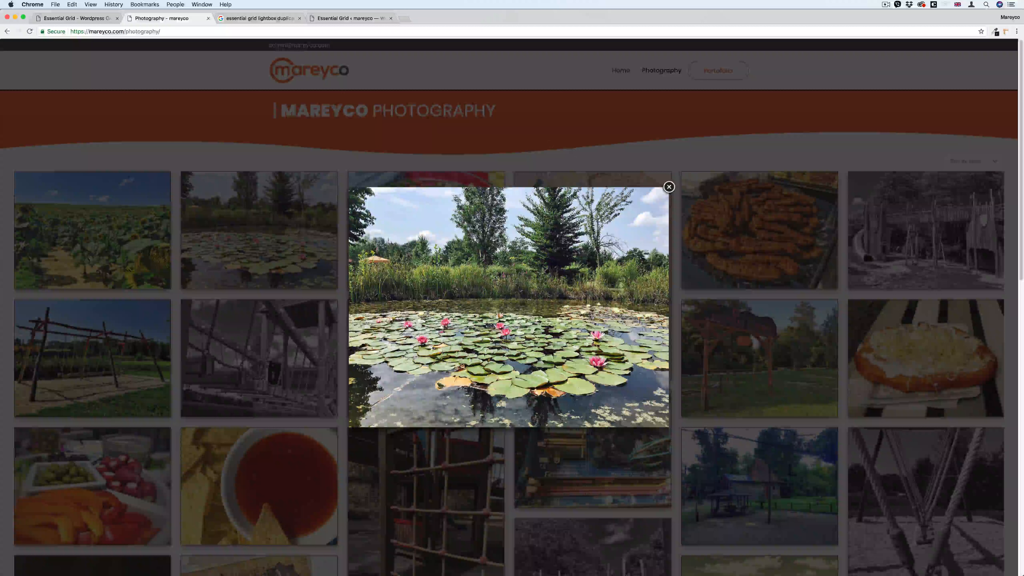
pyautogui.click(669, 188)
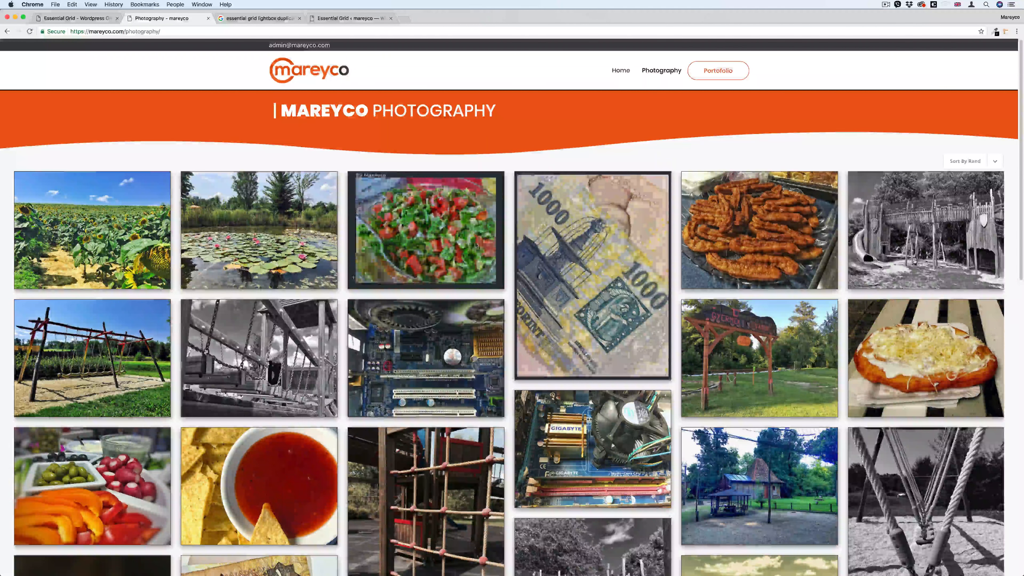
pyautogui.click(255, 17)
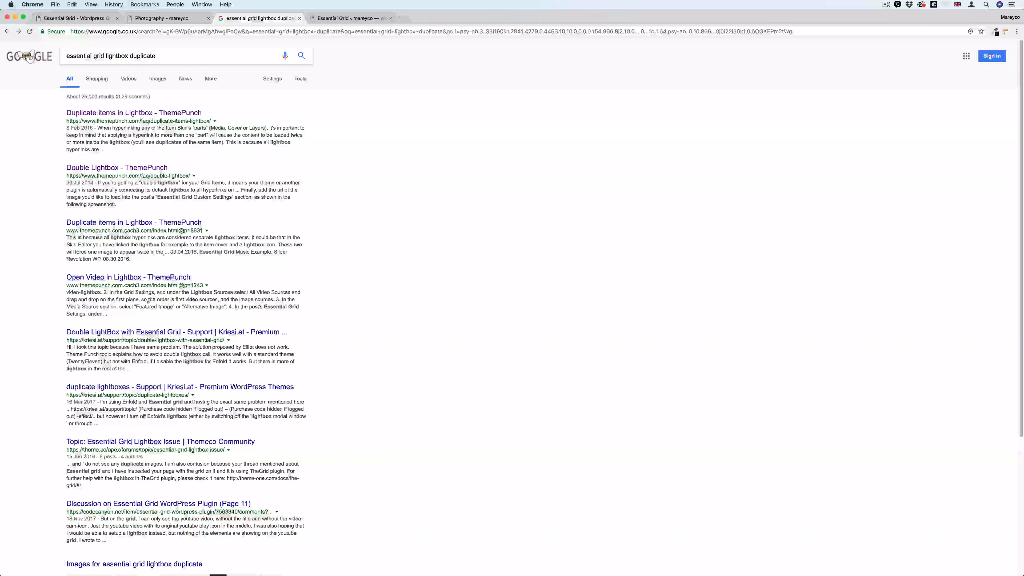
pyautogui.moveTo(134, 112)
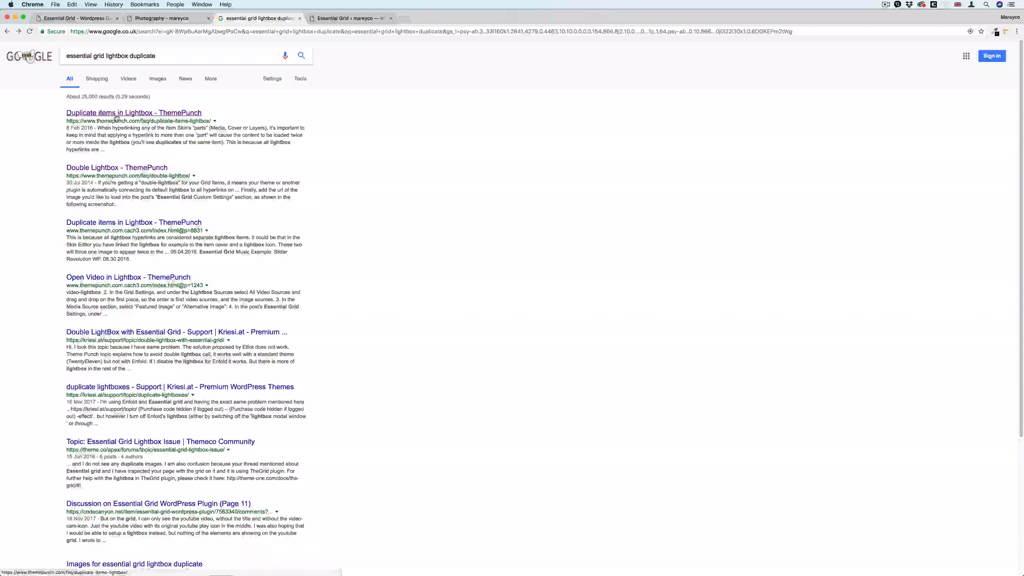
pyautogui.click(134, 113)
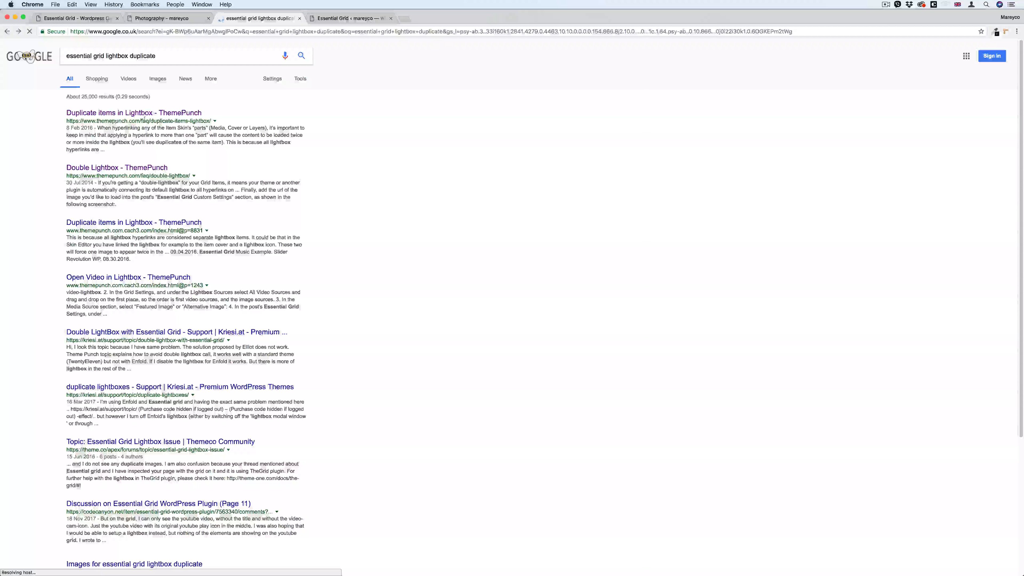
pyautogui.click(134, 113)
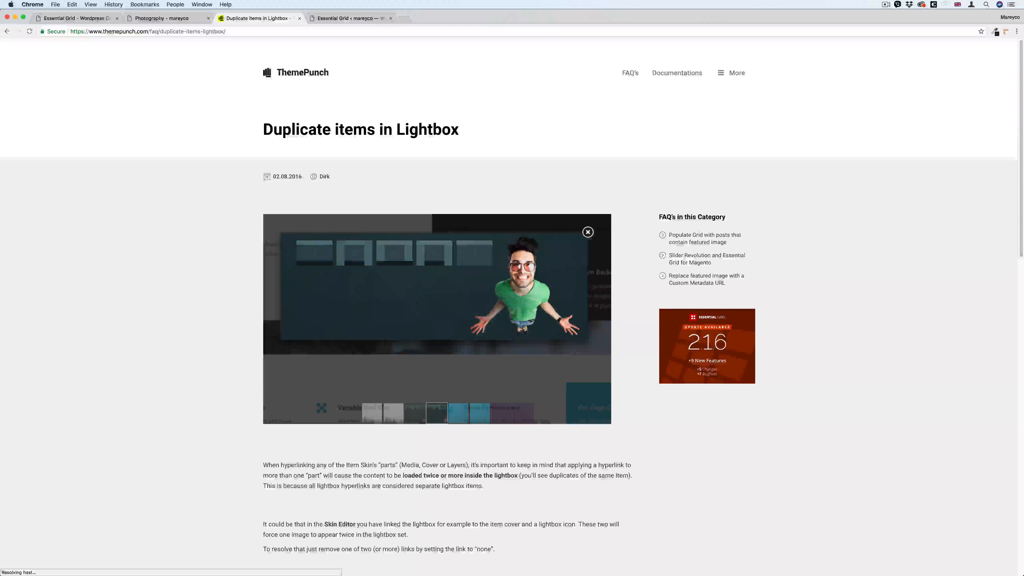
pyautogui.scroll(-3)
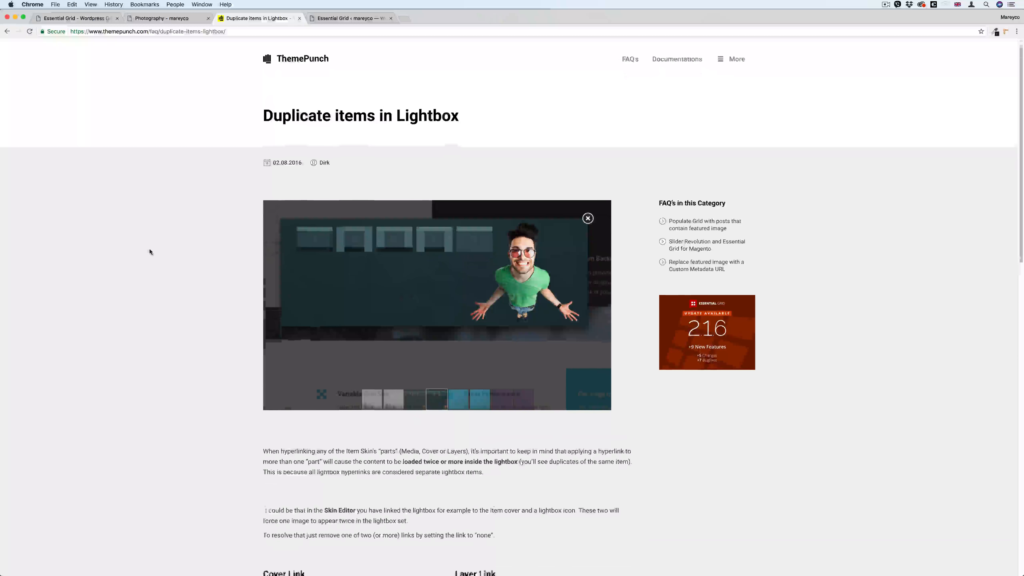
pyautogui.scroll(-3)
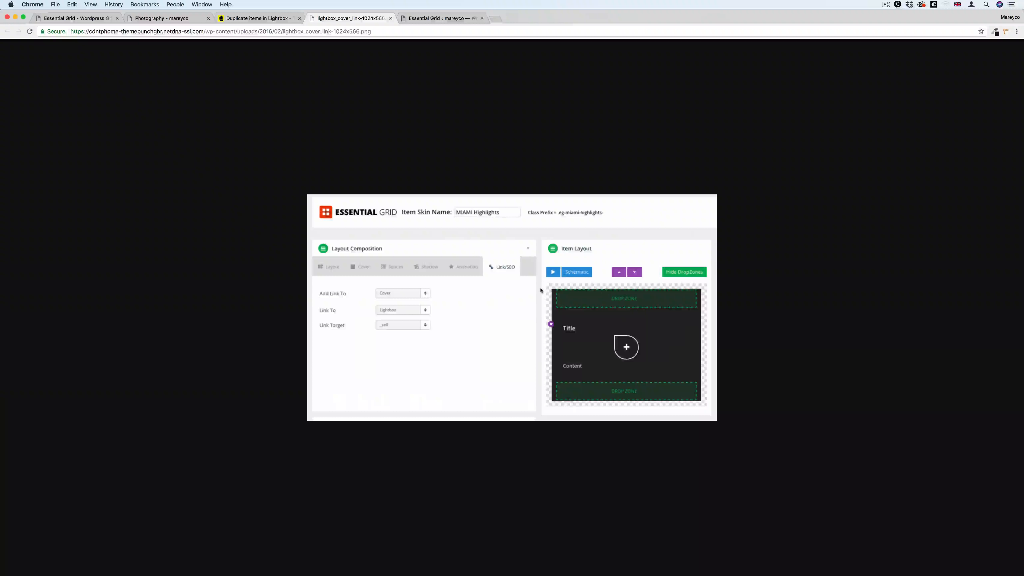
pyautogui.moveTo(196, 270)
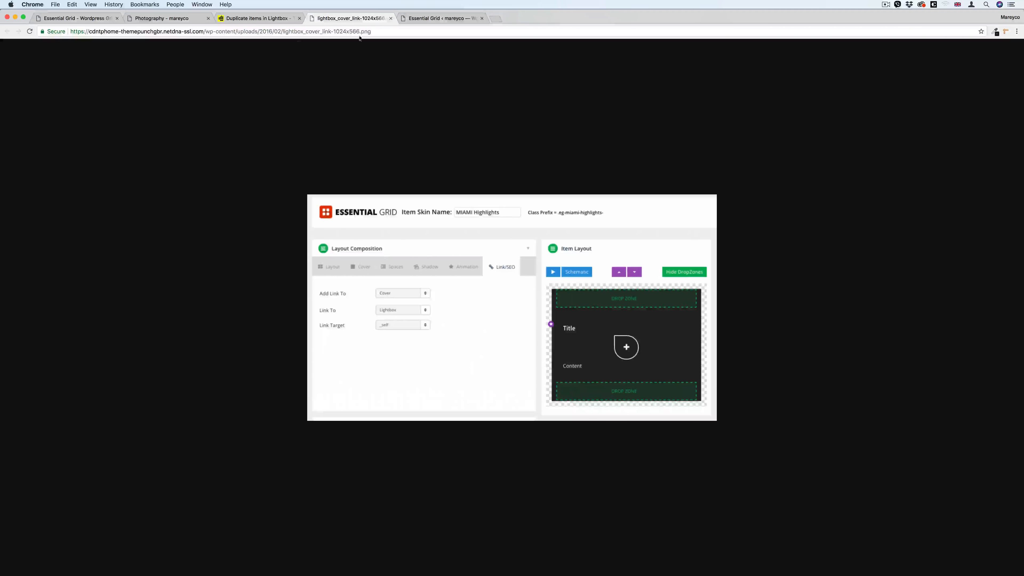
pyautogui.click(258, 17)
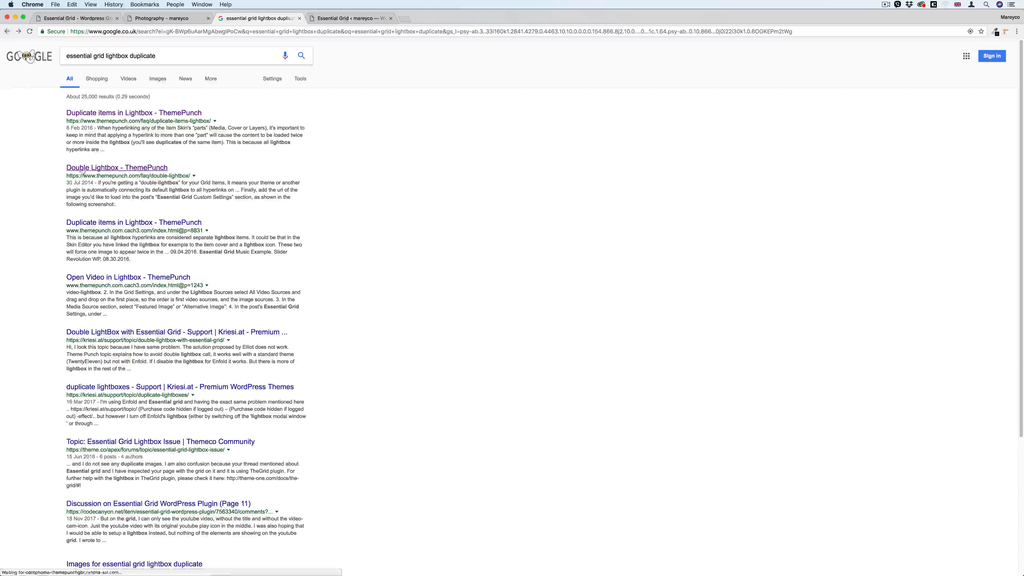
pyautogui.click(117, 167)
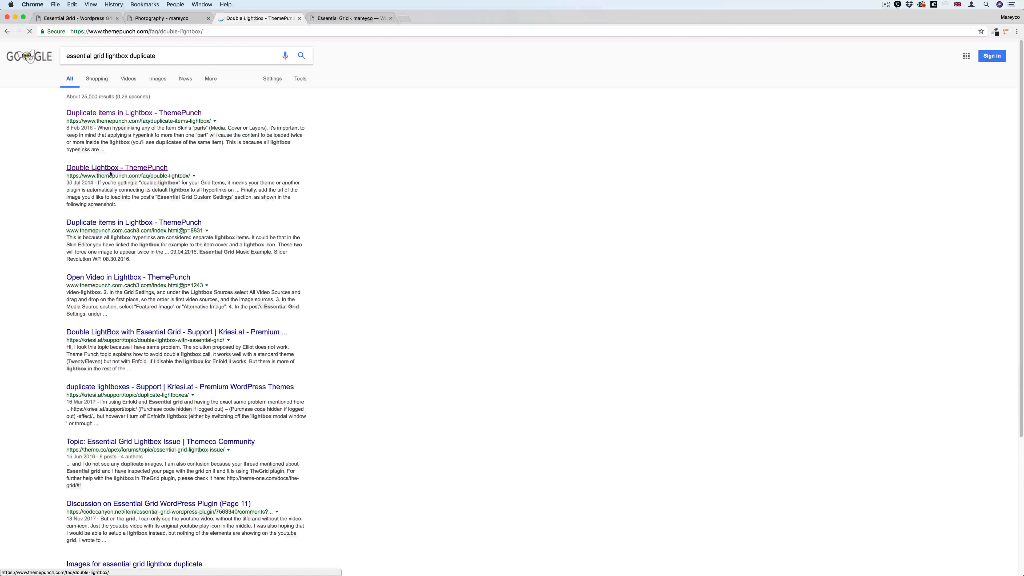
pyautogui.click(117, 167)
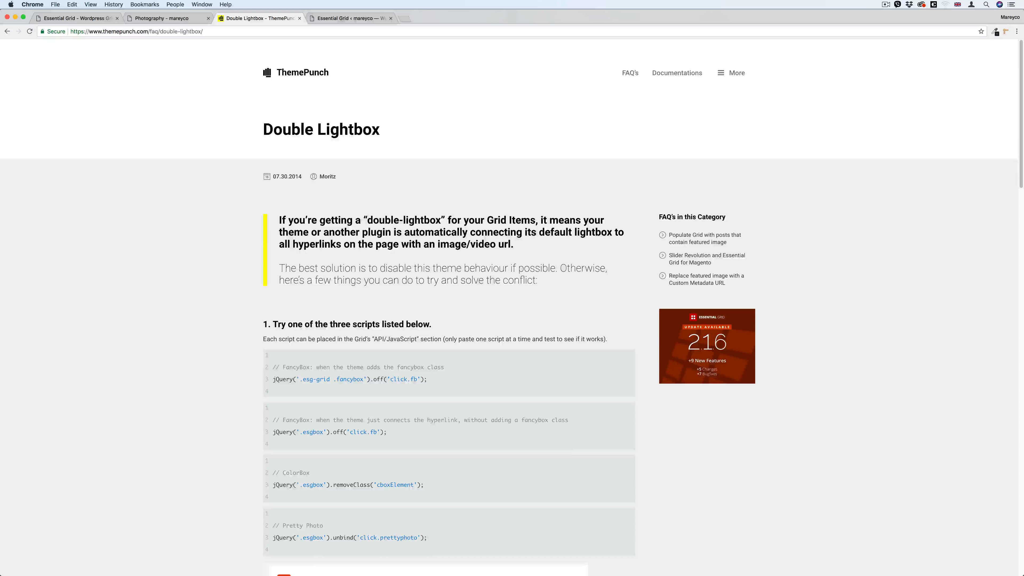
pyautogui.scroll(-3)
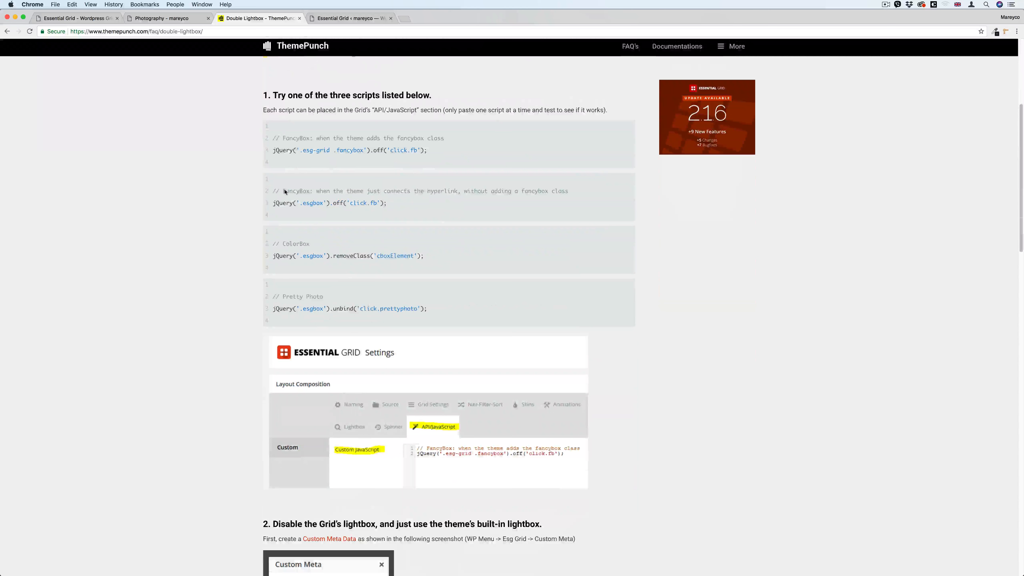
pyautogui.doubleClick(297, 255)
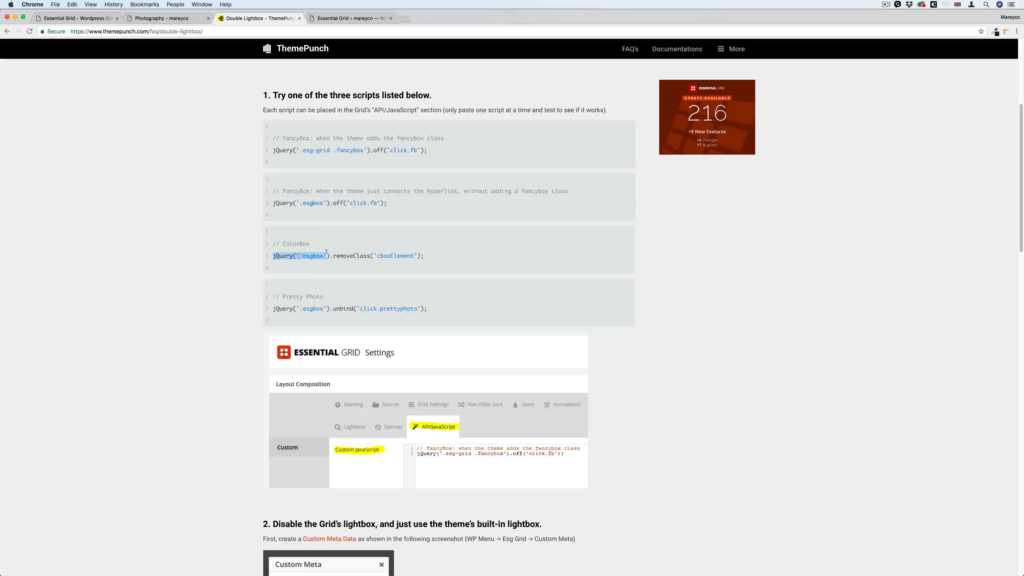
pyautogui.scroll(-3)
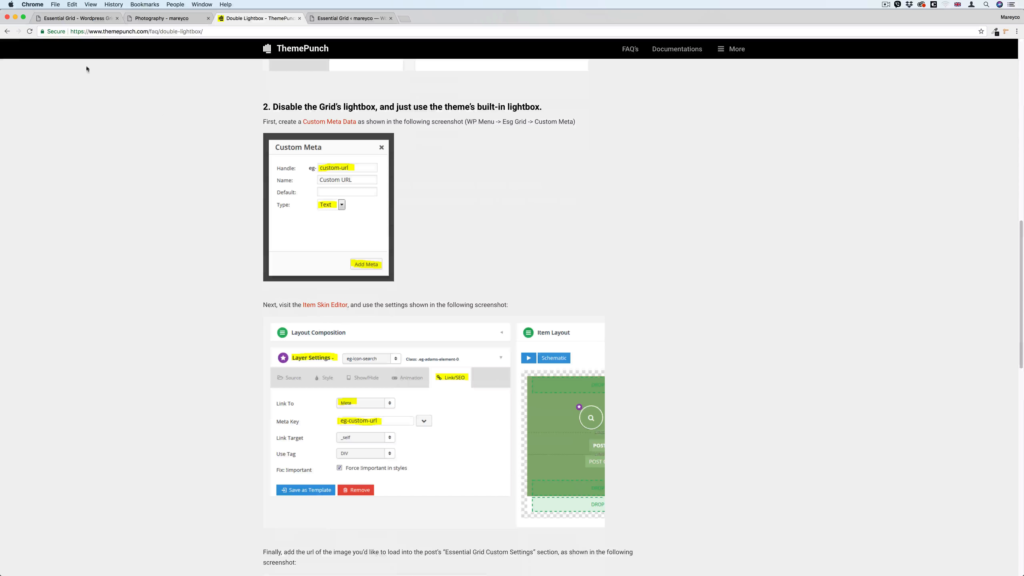
pyautogui.click(255, 18)
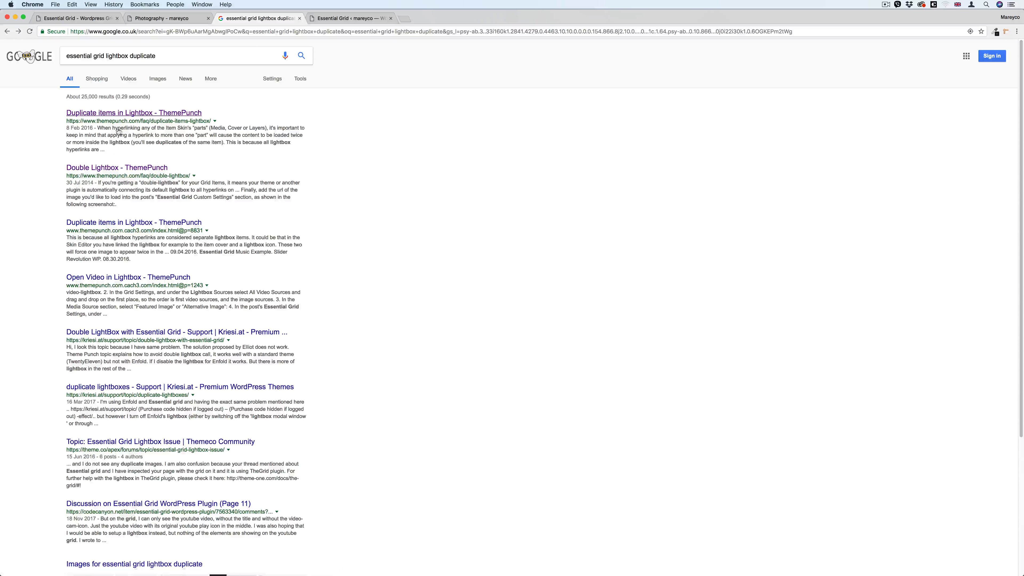
pyautogui.moveTo(134, 112)
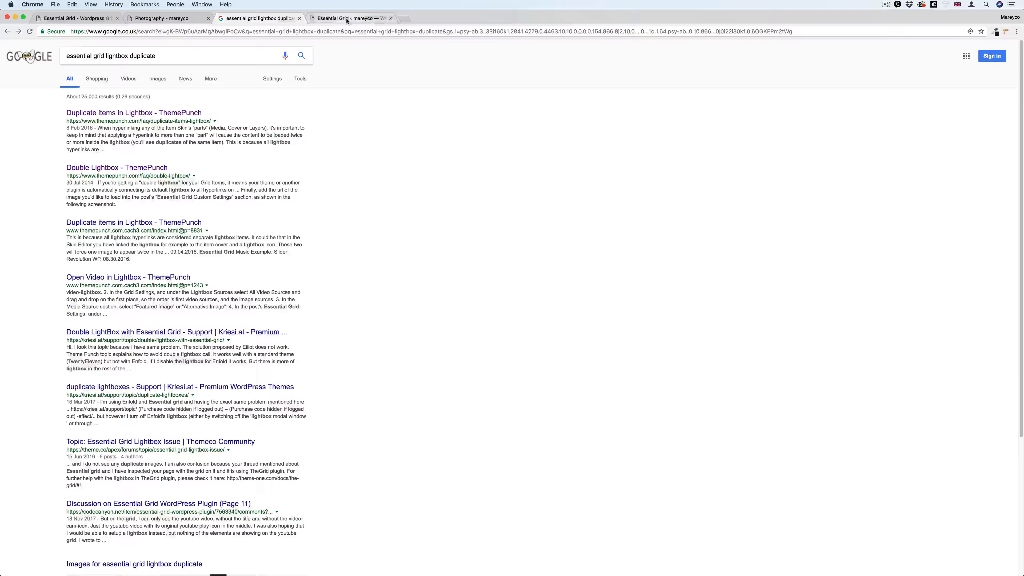
# Step: In Essential Grid admin, reach Global Settings and review the Select LightBox Type choices
pyautogui.click(350, 18)
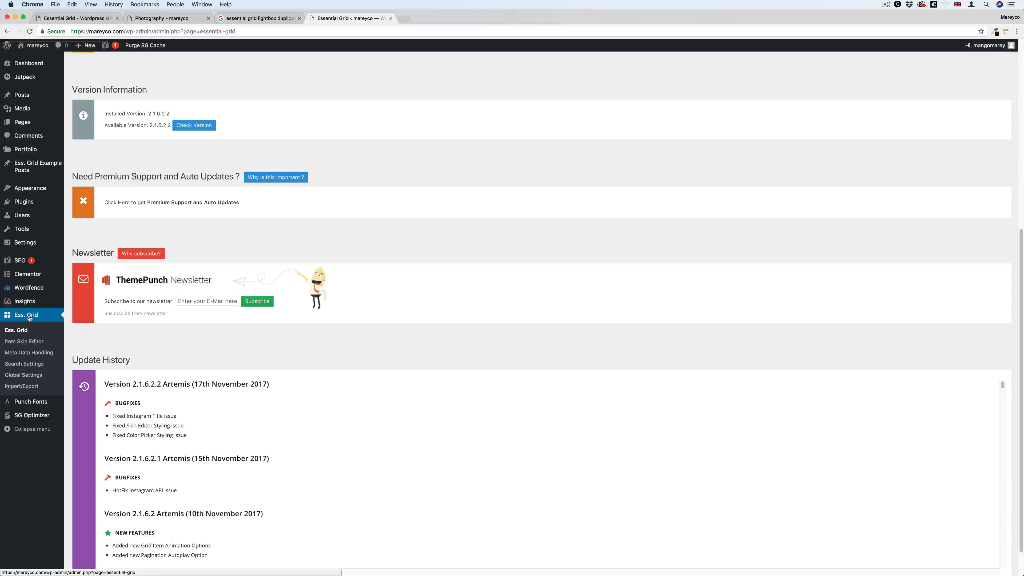
pyautogui.click(23, 375)
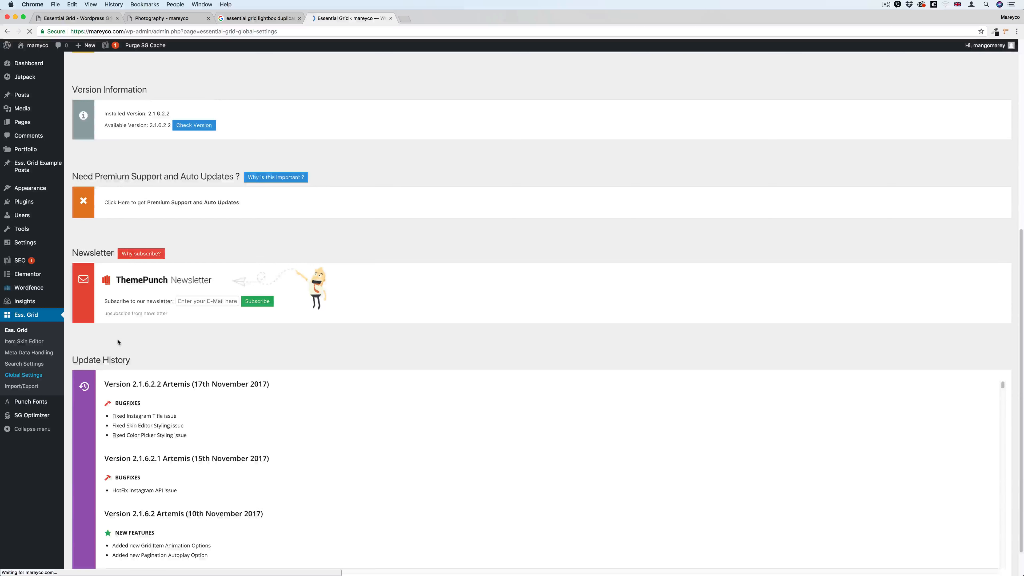
pyautogui.click(23, 375)
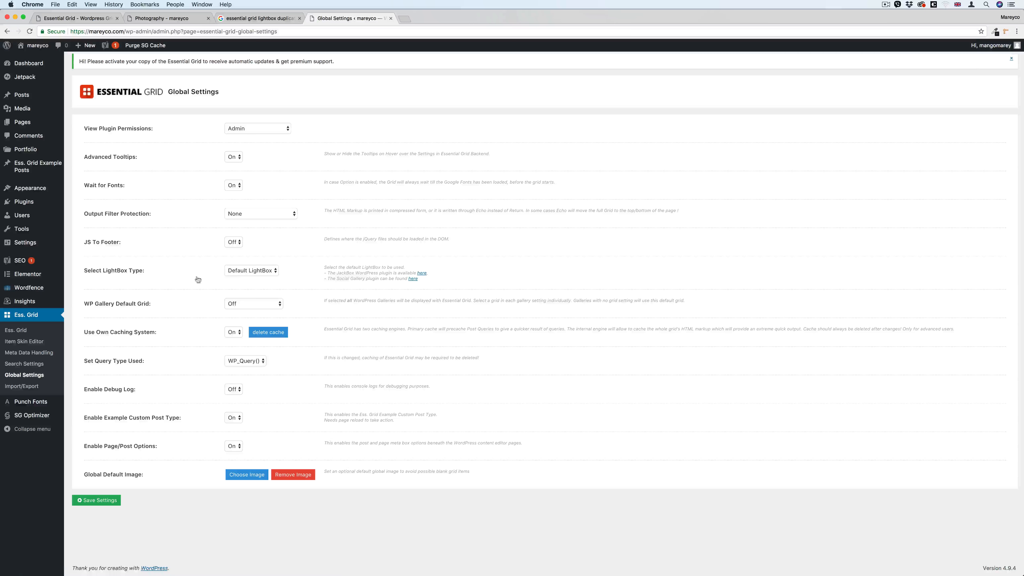
pyautogui.click(250, 270)
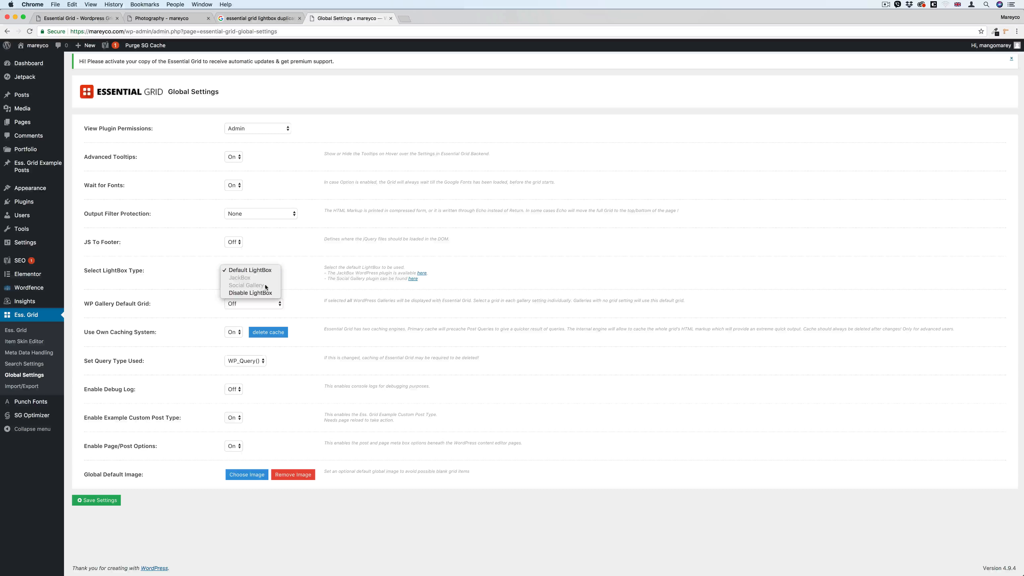
pyautogui.moveTo(268, 270)
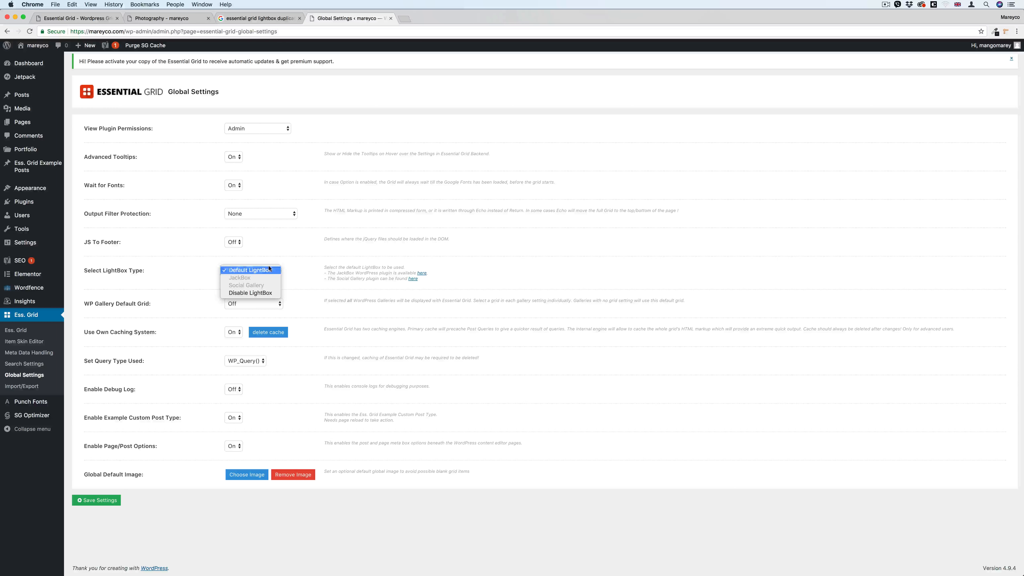
pyautogui.moveTo(250, 293)
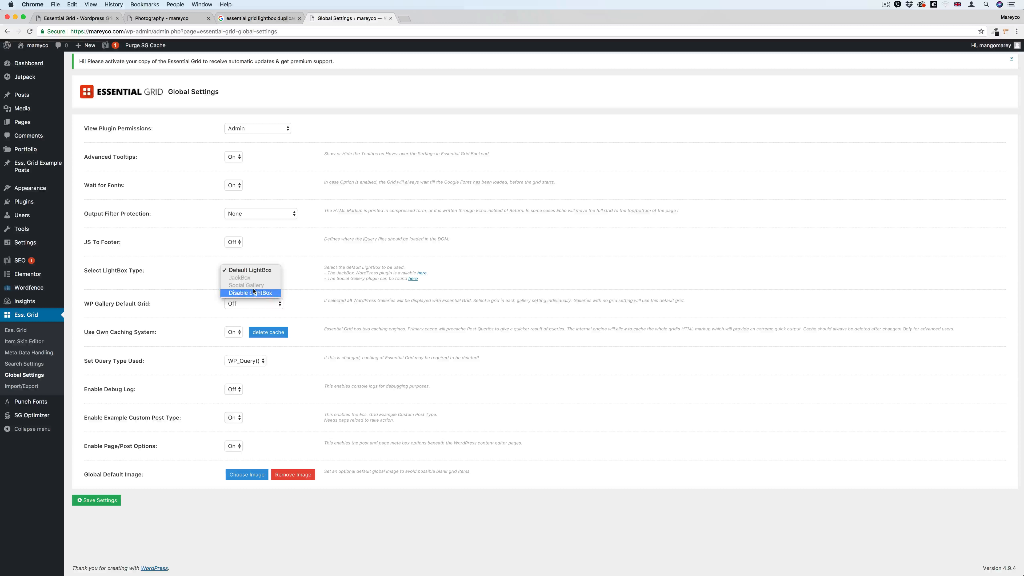
pyautogui.click(251, 270)
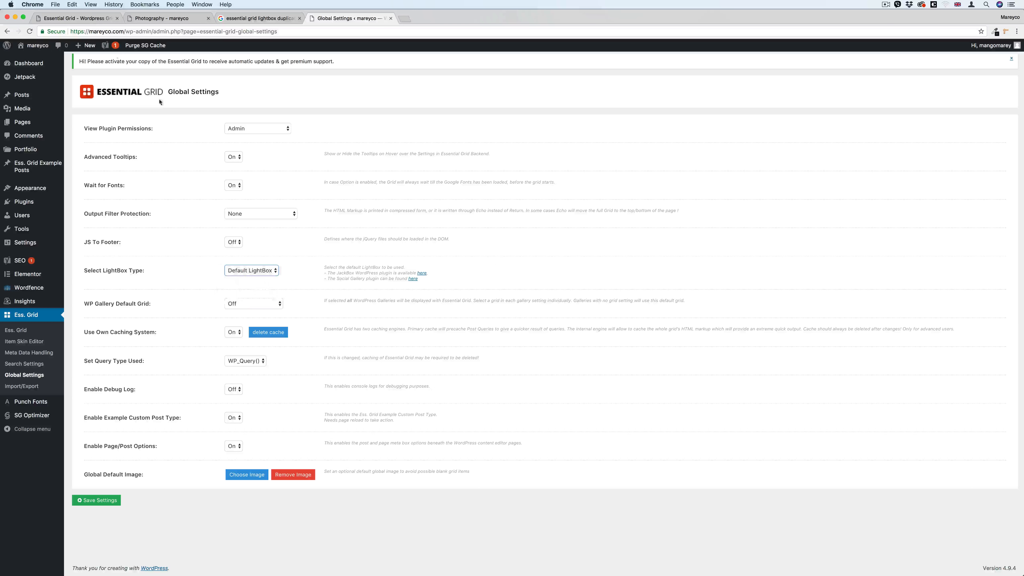
# Step: After testing a grid photo, set the global lightbox type to Disable LightBox and save the settings
pyautogui.click(167, 18)
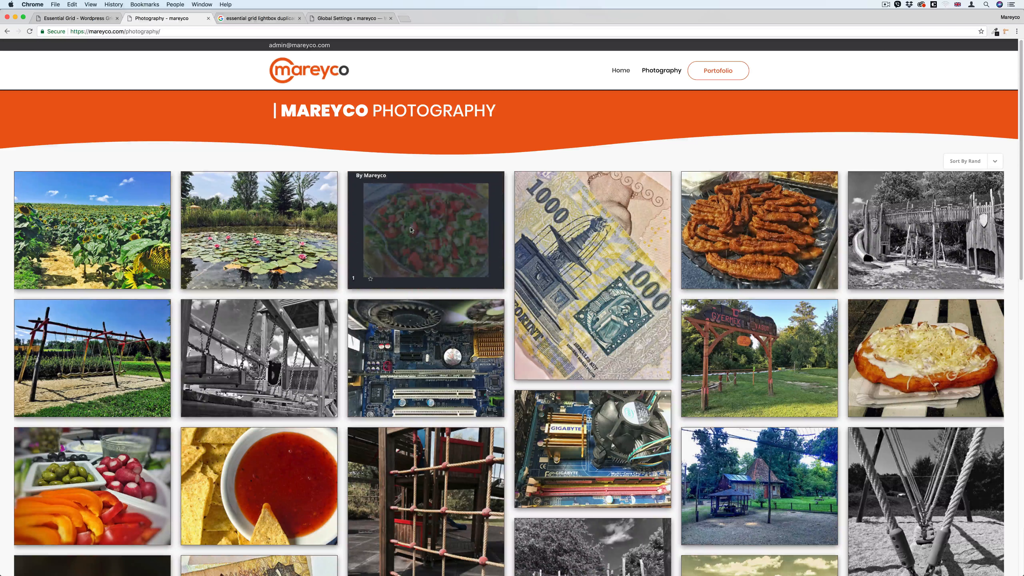
pyautogui.click(425, 230)
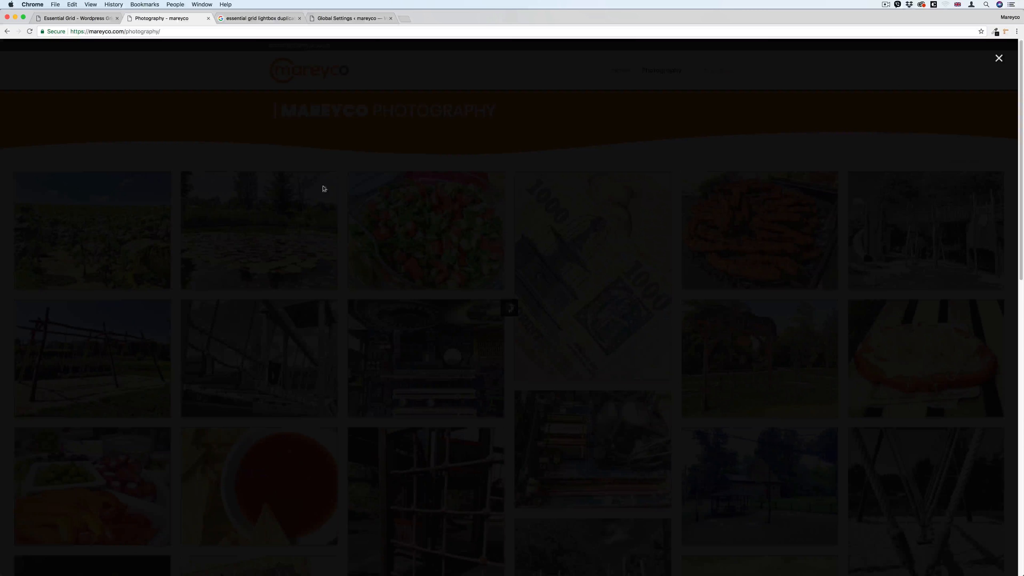
pyautogui.moveTo(300, 105)
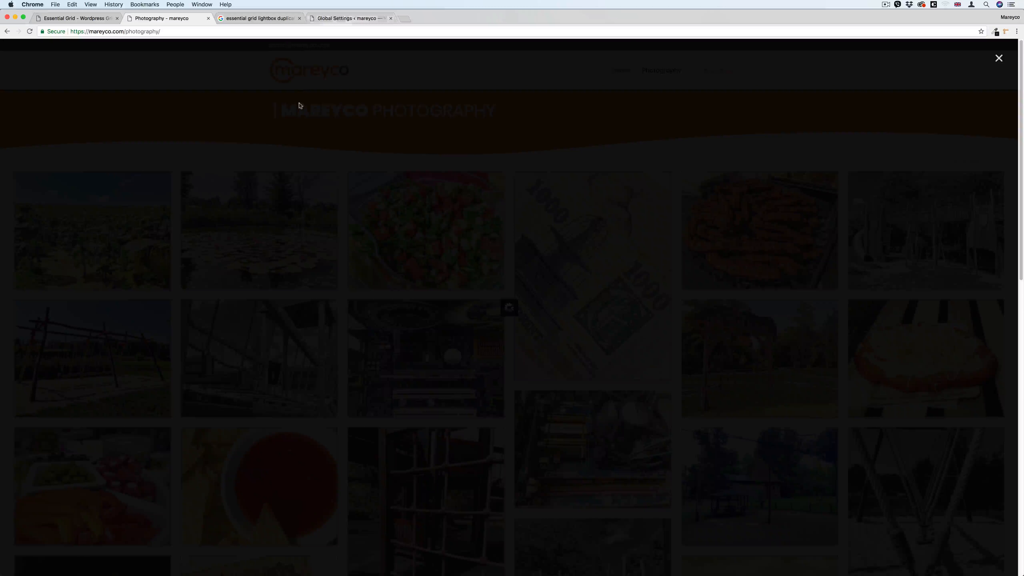
pyautogui.click(349, 17)
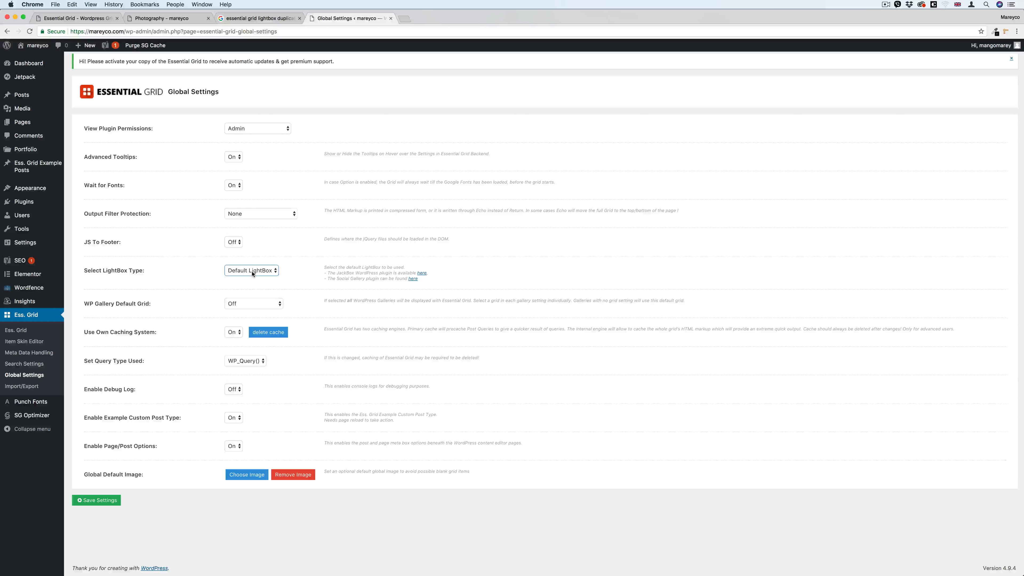
pyautogui.click(251, 270)
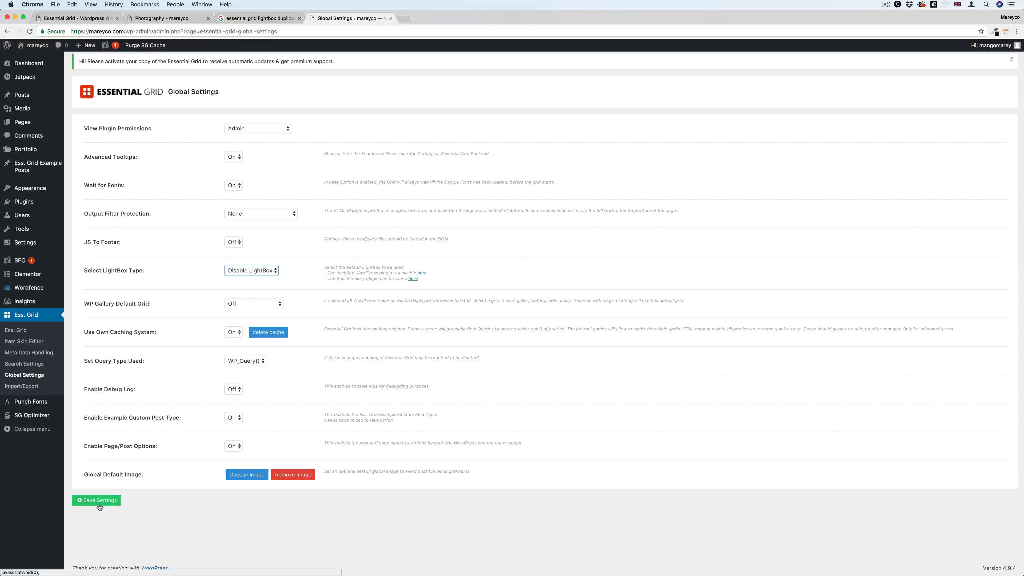
pyautogui.click(167, 18)
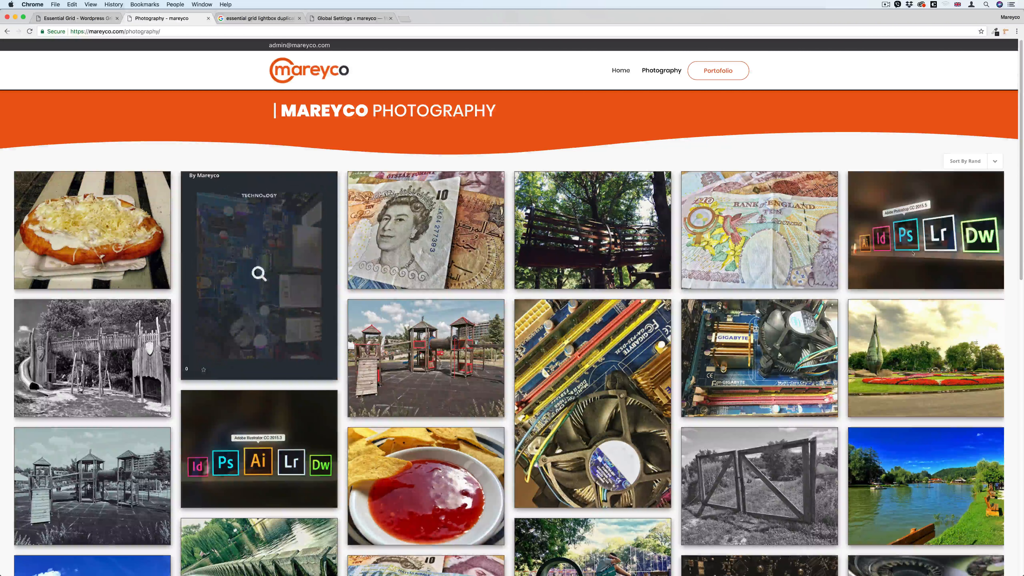
# Step: Open two grid photos to confirm each now shows a single plain lightbox, closing each
pyautogui.click(92, 357)
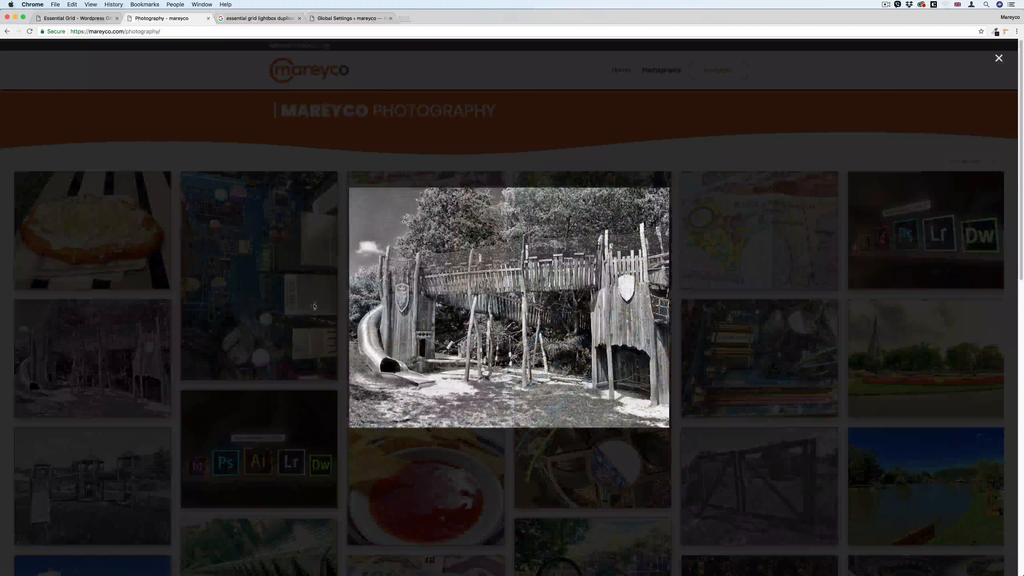
pyautogui.click(999, 58)
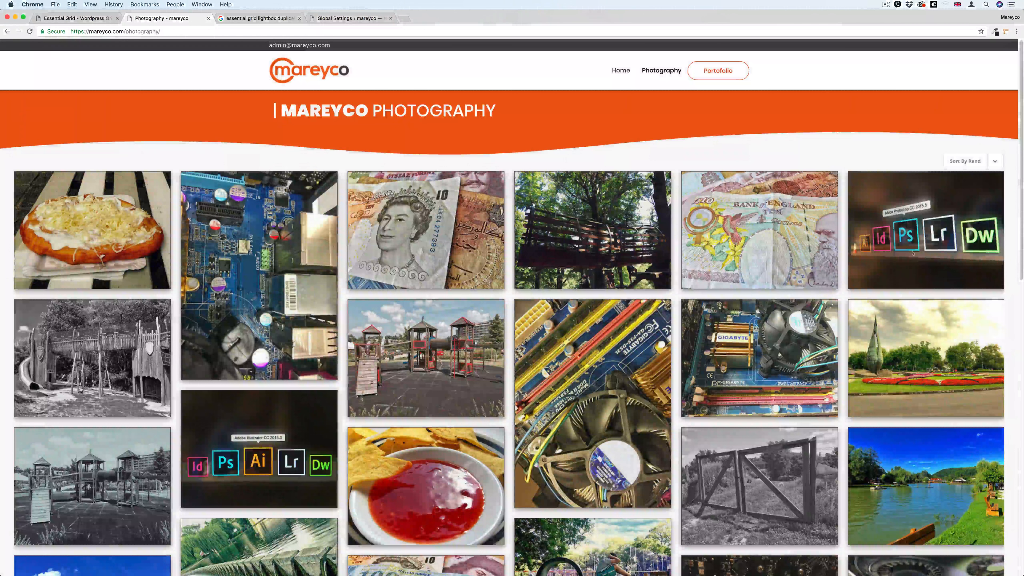
pyautogui.click(592, 230)
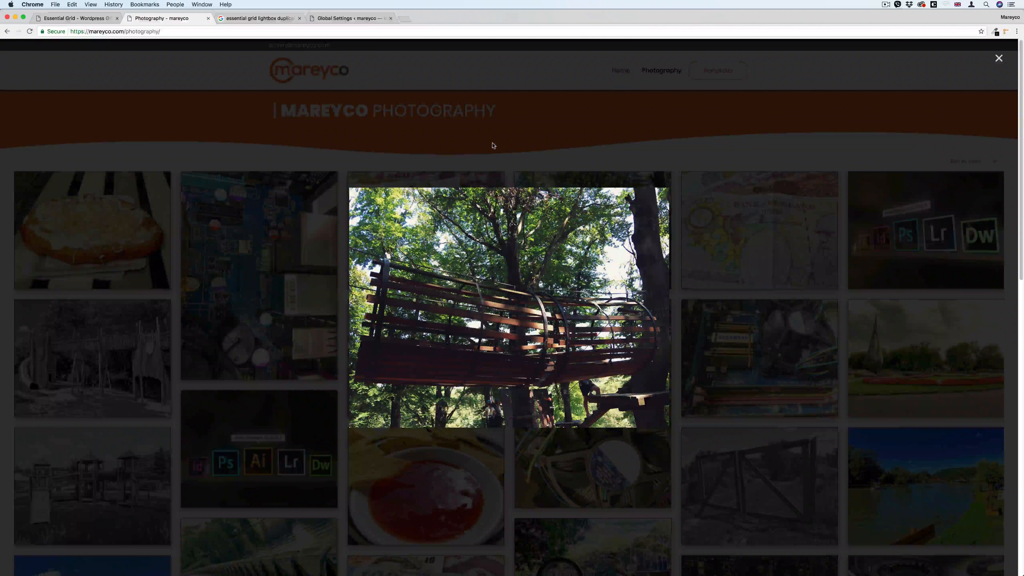
pyautogui.click(999, 58)
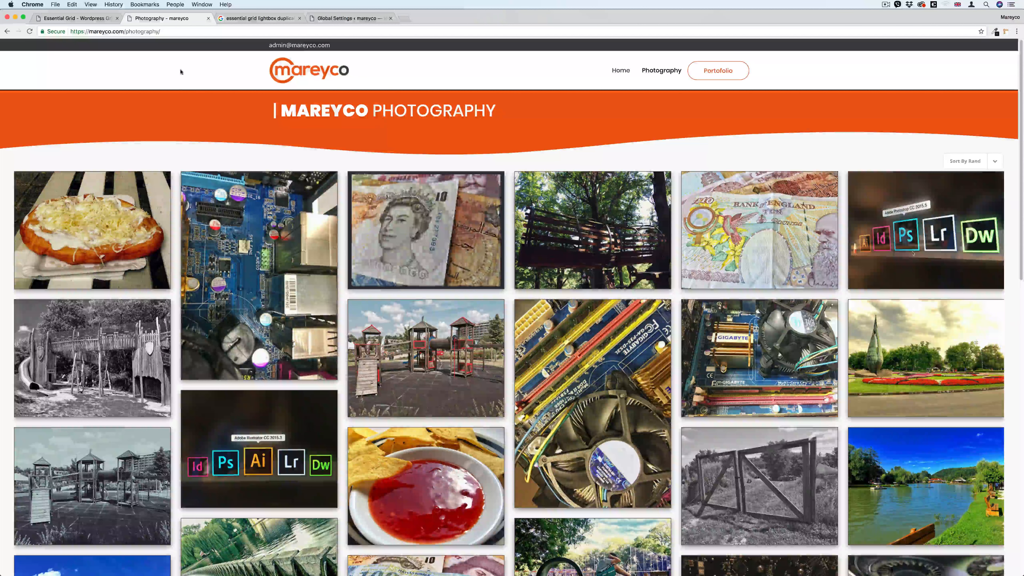
pyautogui.moveTo(259, 273)
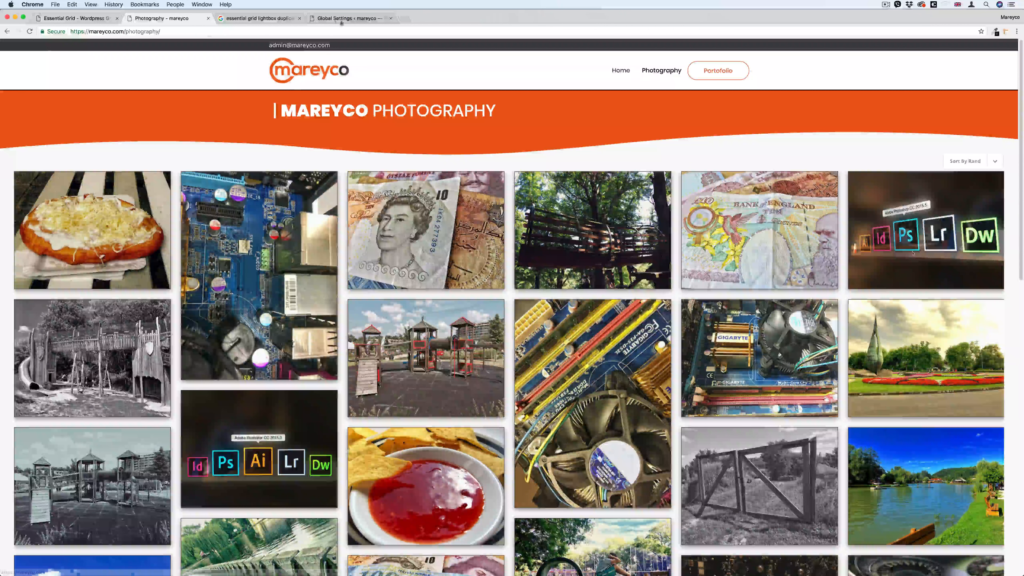
# Step: Recheck the Essential Grid global settings and return to the Photography page
pyautogui.click(350, 17)
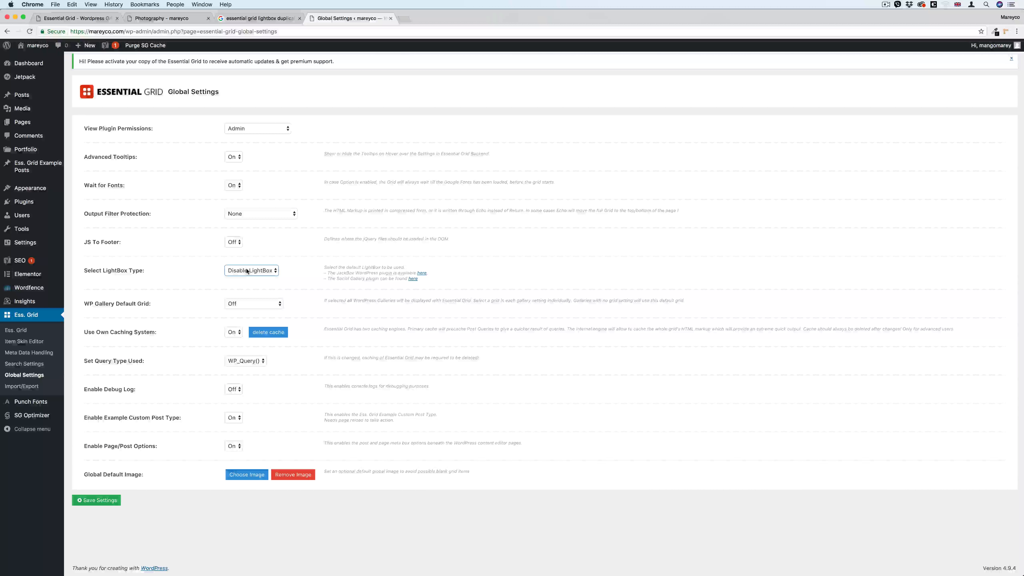
pyautogui.click(166, 18)
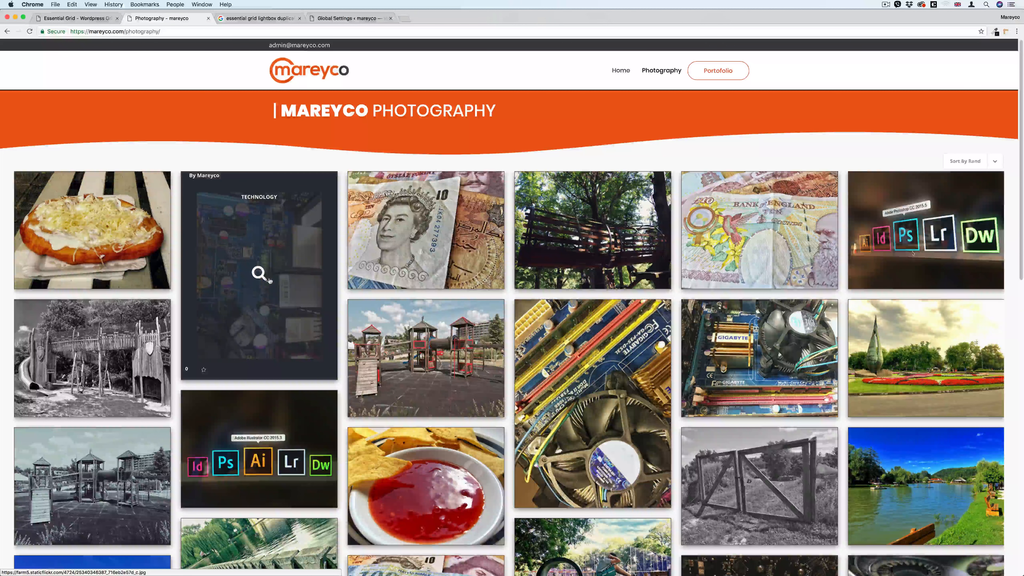
pyautogui.moveTo(190, 160)
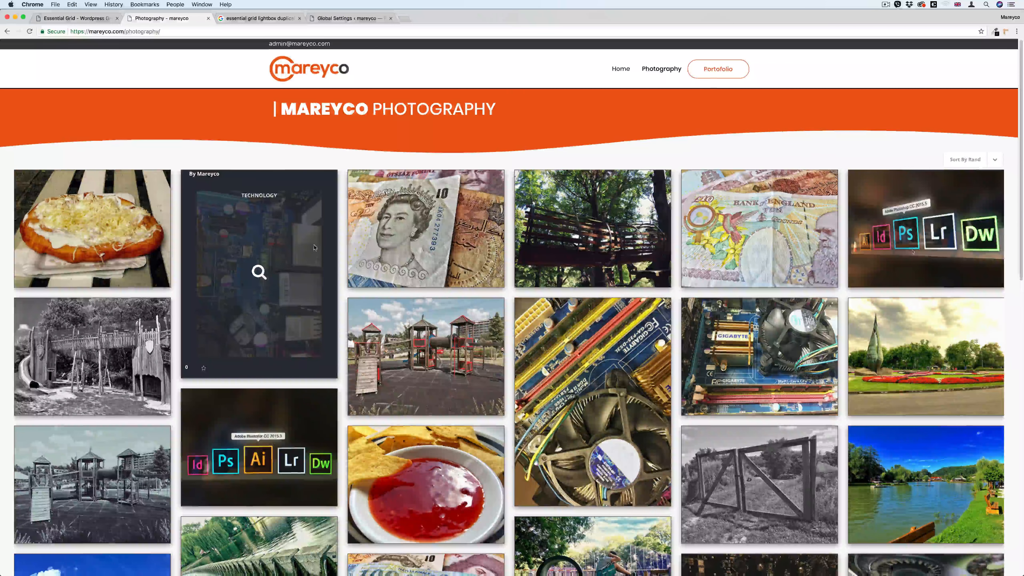
pyautogui.moveTo(299, 169)
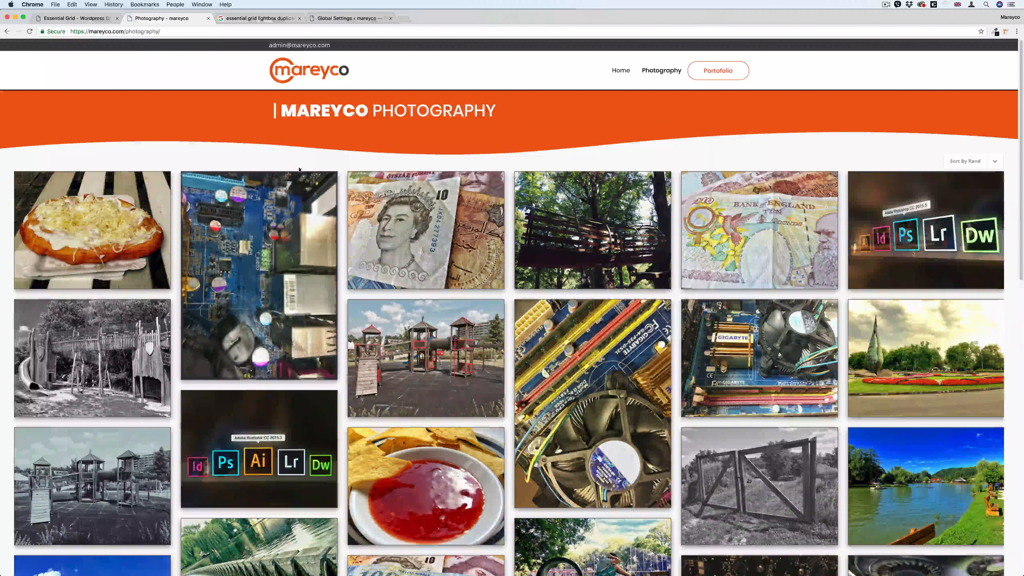
# Step: Scroll through the whole Photography grid to its end and back to the top
pyautogui.scroll(-3)
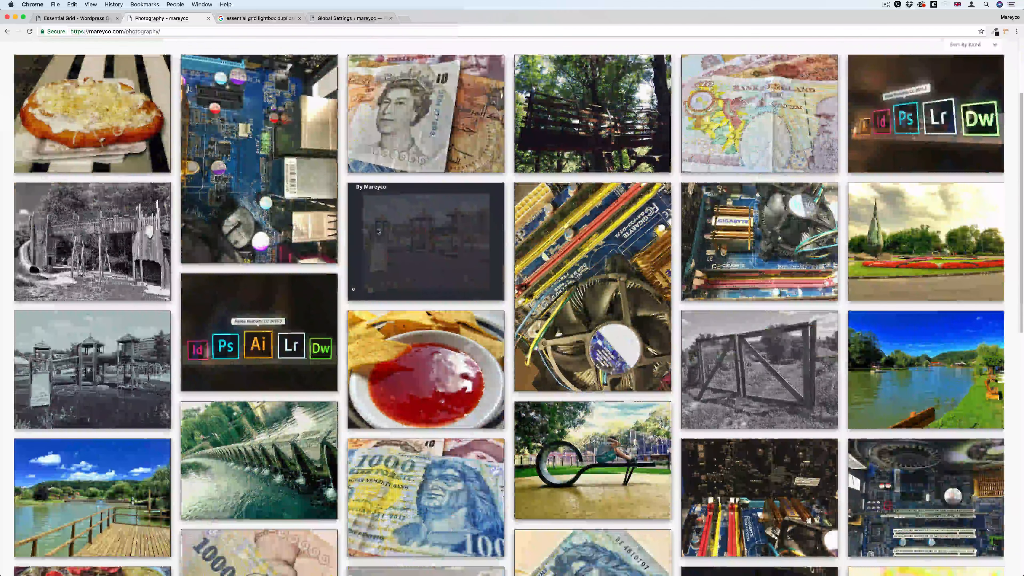
pyautogui.scroll(-3)
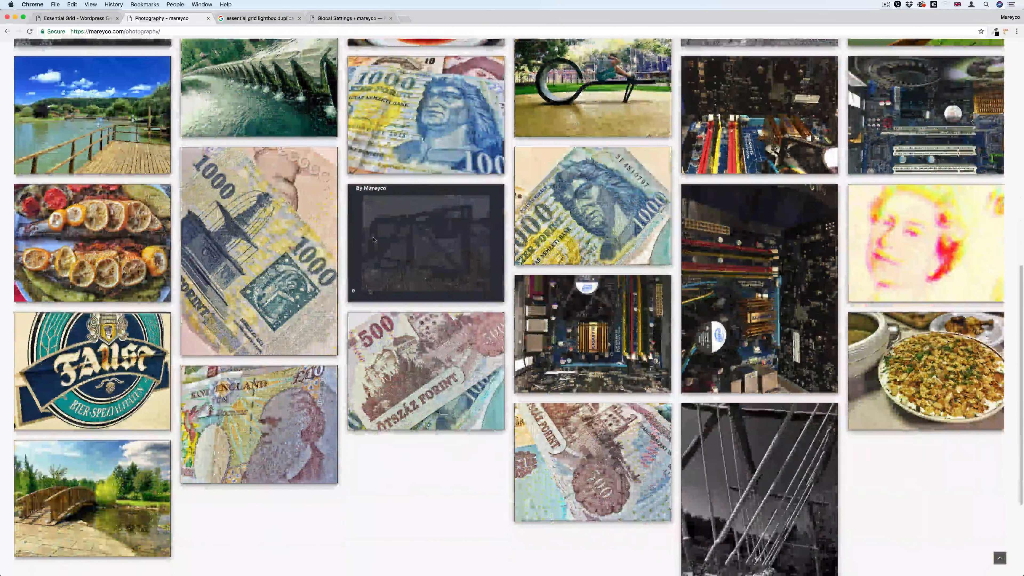
pyautogui.scroll(3)
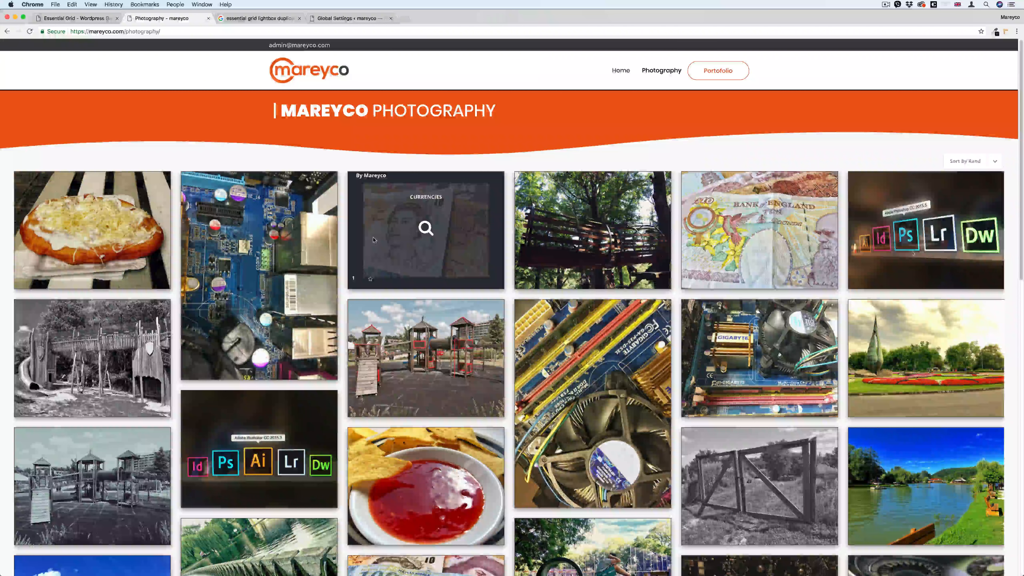